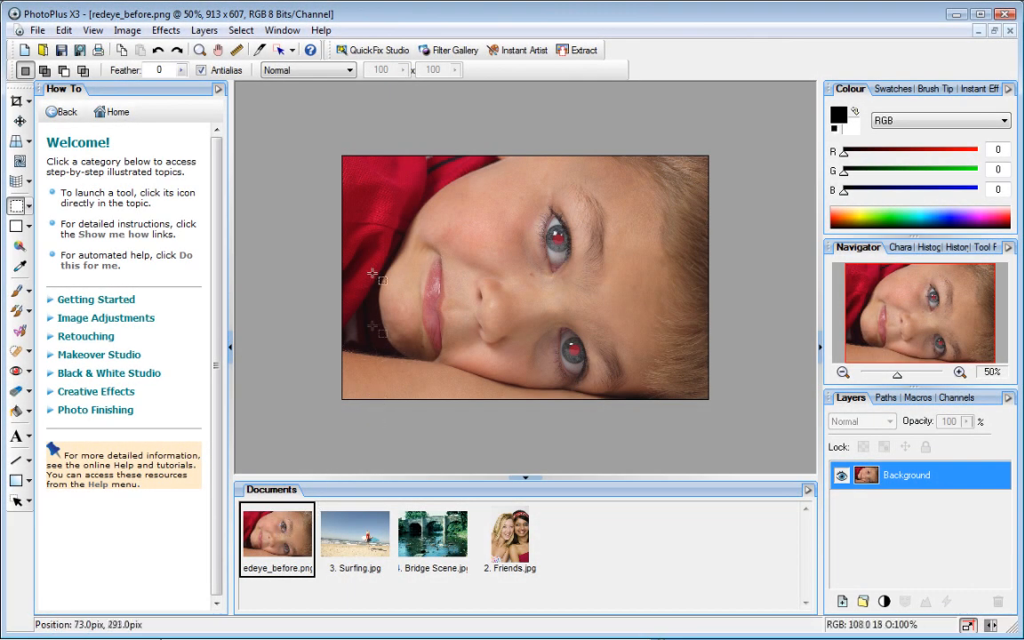
{"action": "mouse_move", "coordinate": [377, 50]}
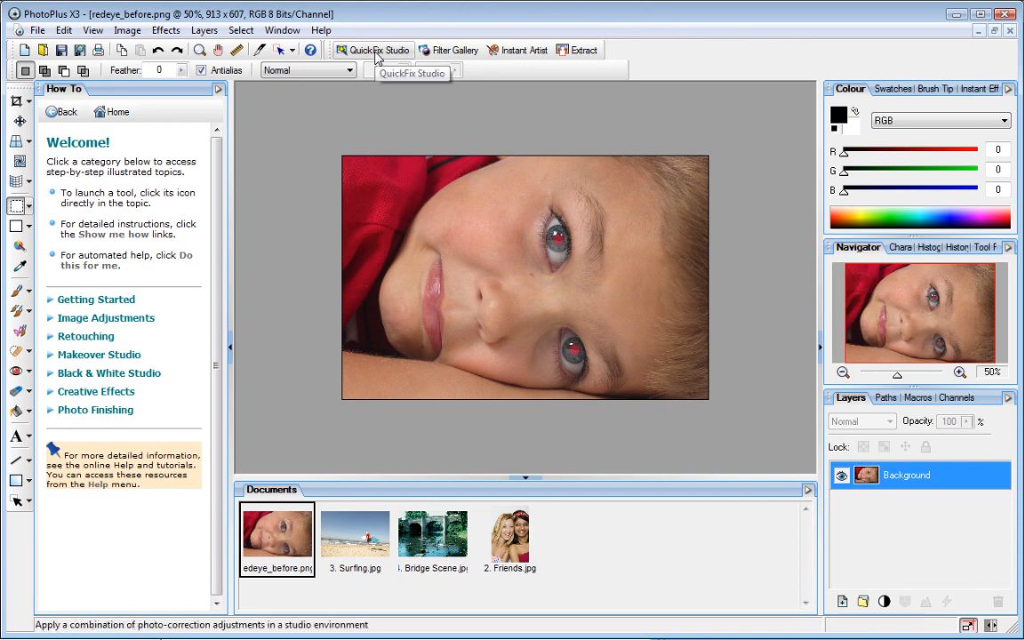
Step: Enter QuickFix Studio, briefly enable and try HSL Hue, then collapse HSL and Brightness and Contrast
{"action": "left_click", "coordinate": [373, 50]}
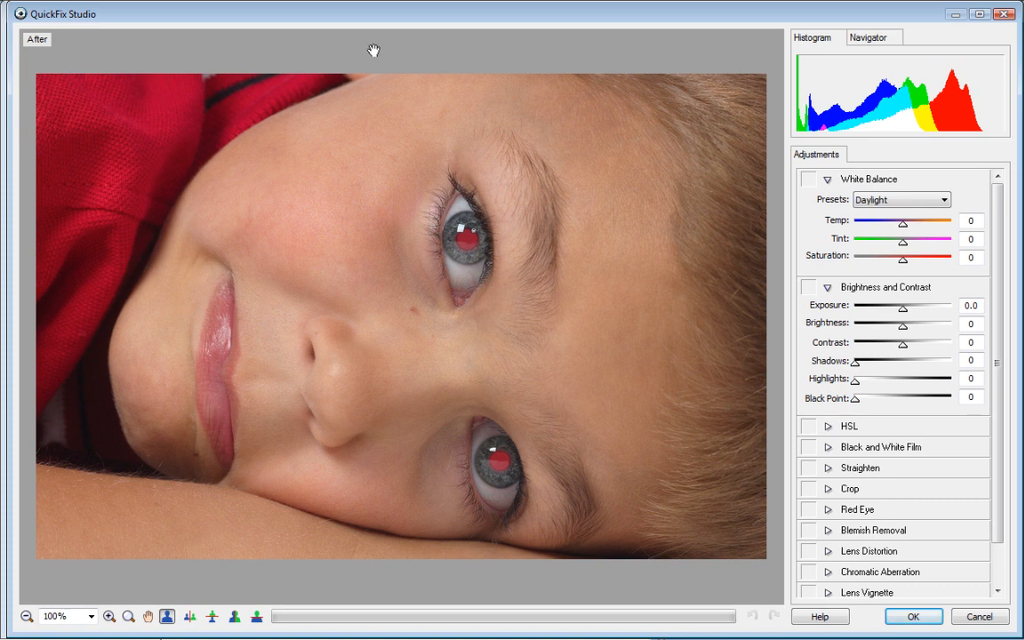
{"action": "mouse_move", "coordinate": [949, 189]}
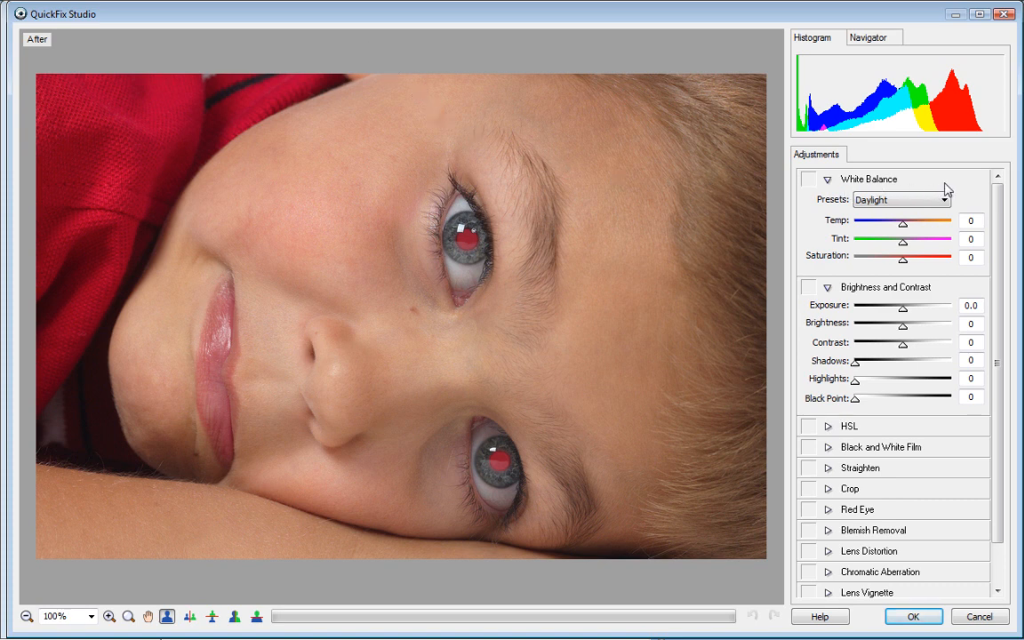
{"action": "mouse_move", "coordinate": [970, 288]}
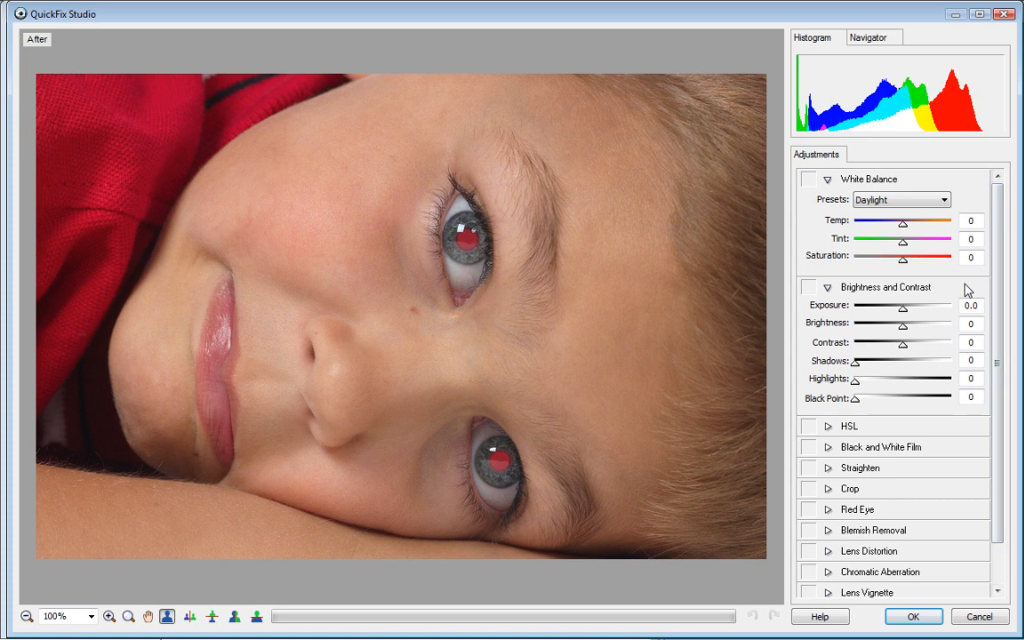
{"action": "mouse_move", "coordinate": [953, 432]}
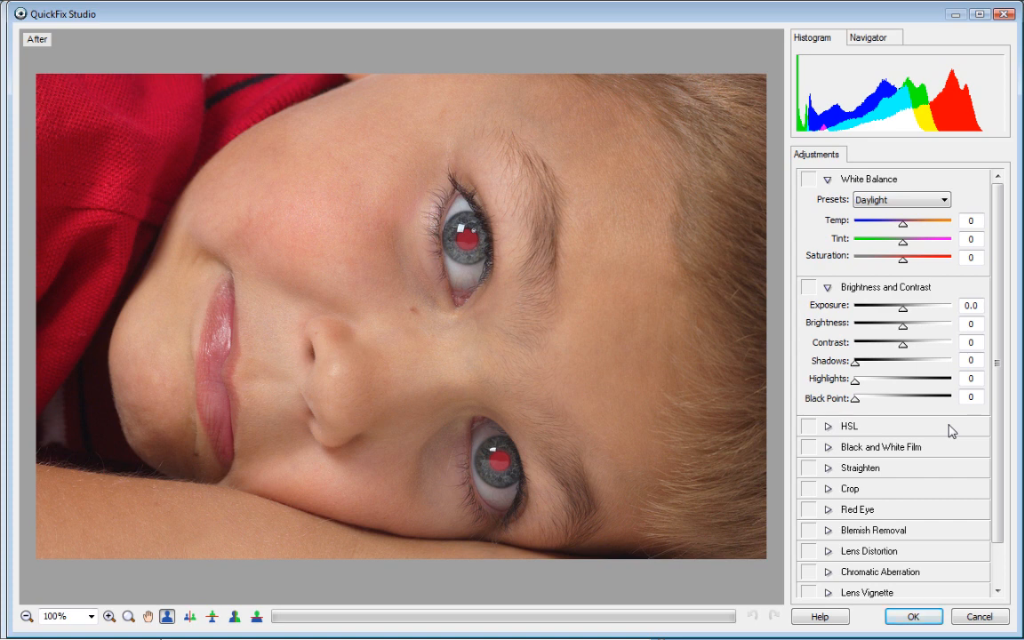
{"action": "left_click", "coordinate": [809, 427]}
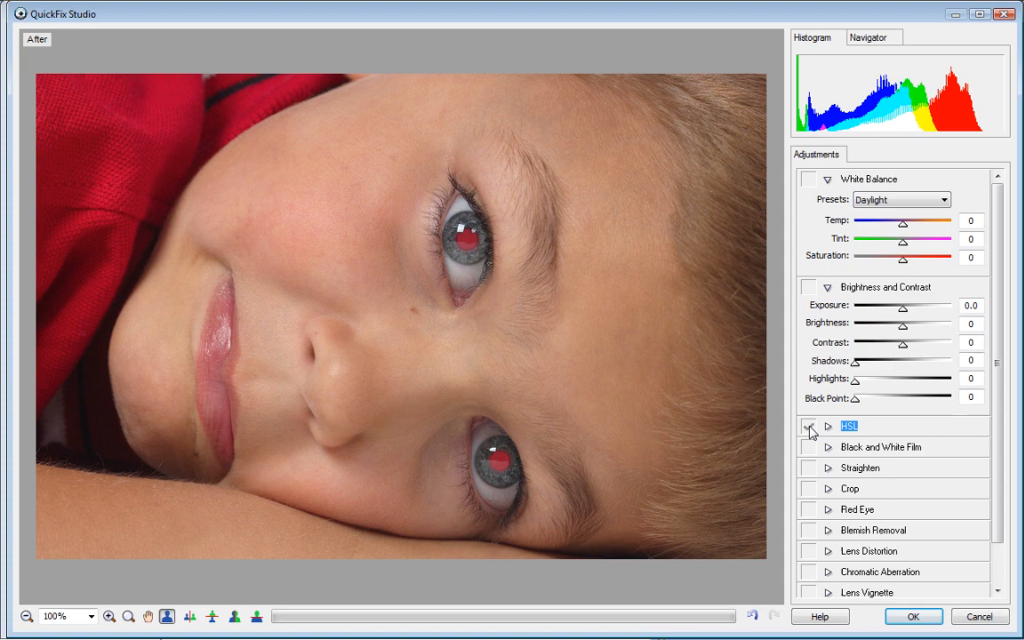
{"action": "left_click", "coordinate": [809, 427]}
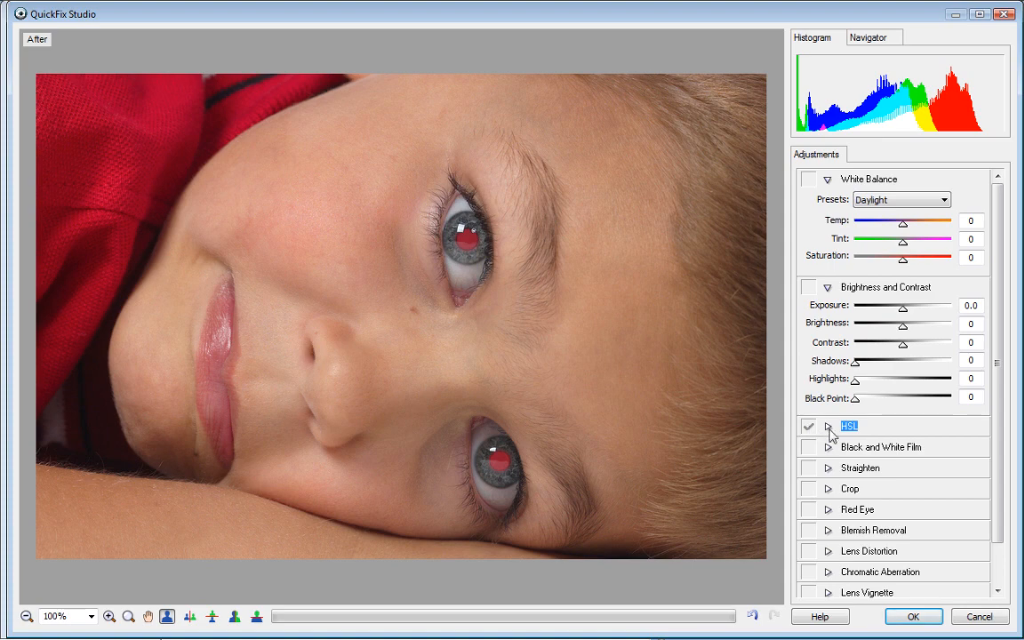
{"action": "left_click", "coordinate": [829, 426]}
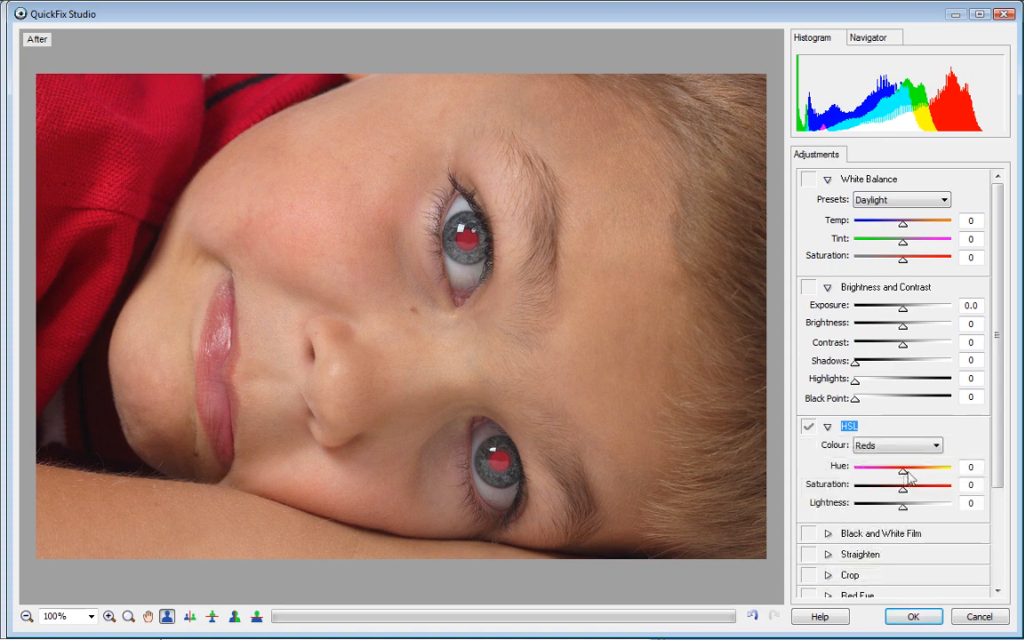
{"action": "left_click_drag", "start_coordinate": [900, 466], "coordinate": [903, 466]}
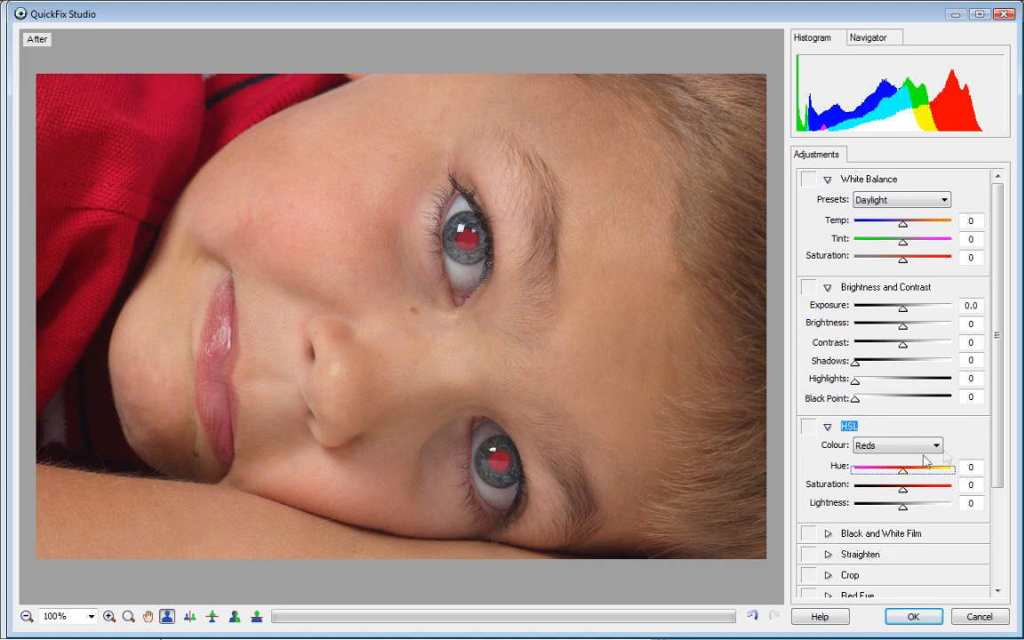
{"action": "left_click", "coordinate": [828, 427]}
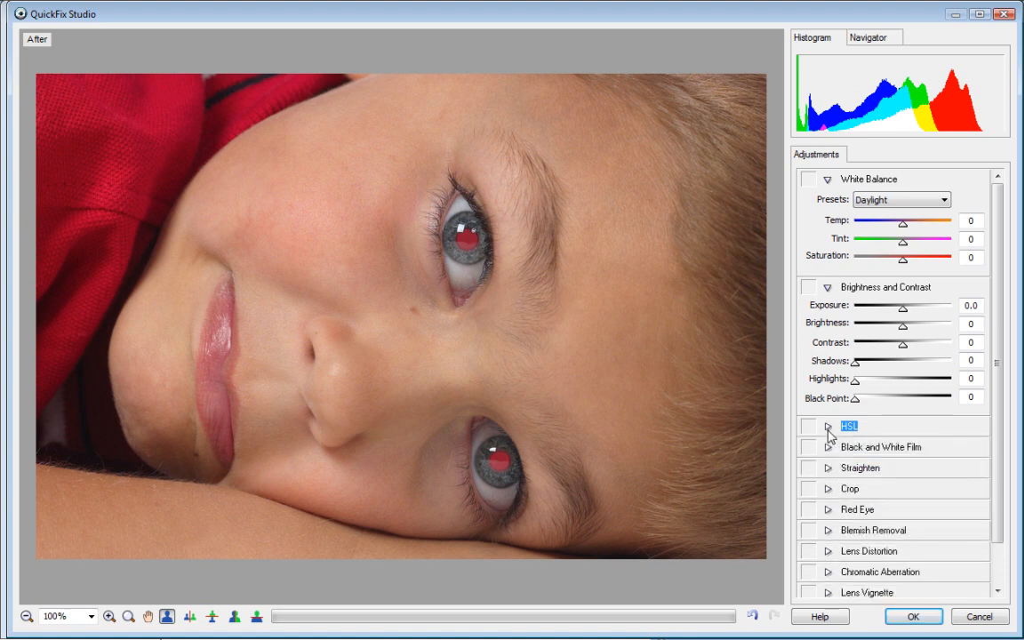
{"action": "left_click", "coordinate": [828, 287]}
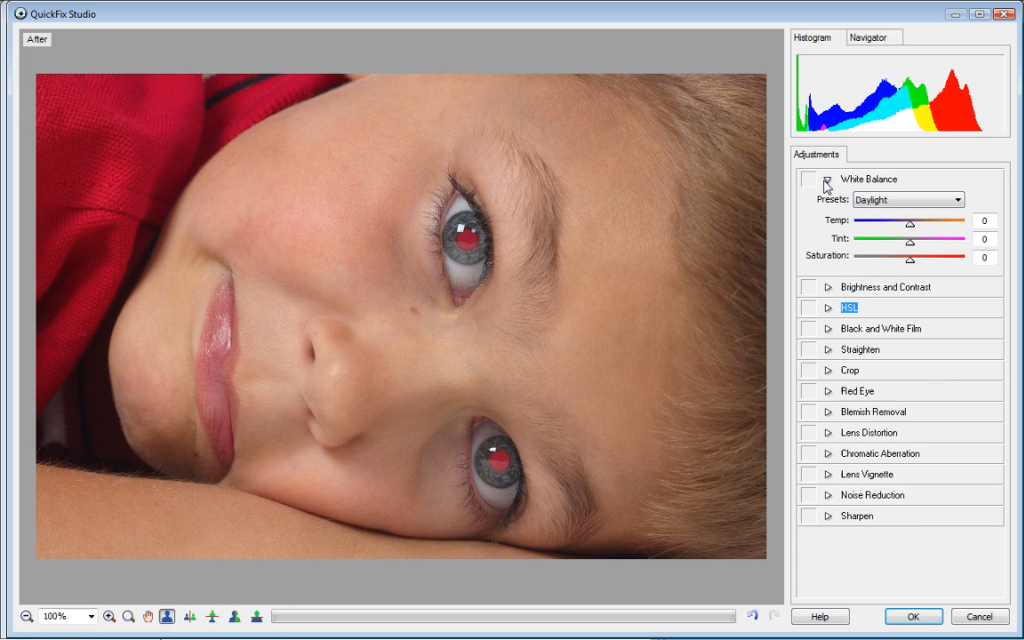
Step: Collapse White Balance and auto-fix the red-eye in both of the boy's eyes
{"action": "left_click", "coordinate": [828, 178]}
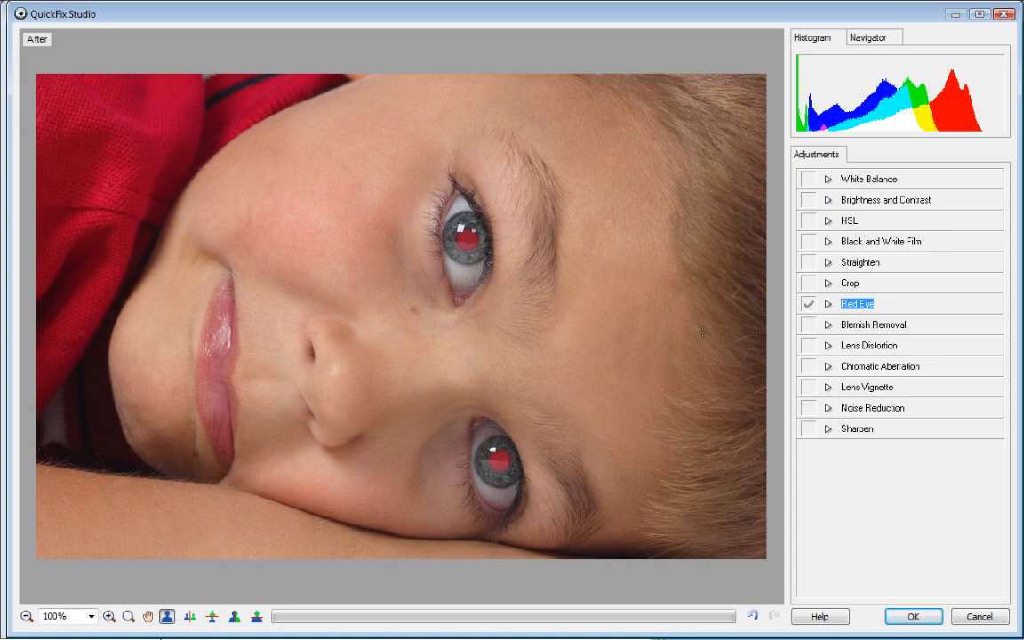
{"action": "left_click", "coordinate": [465, 240]}
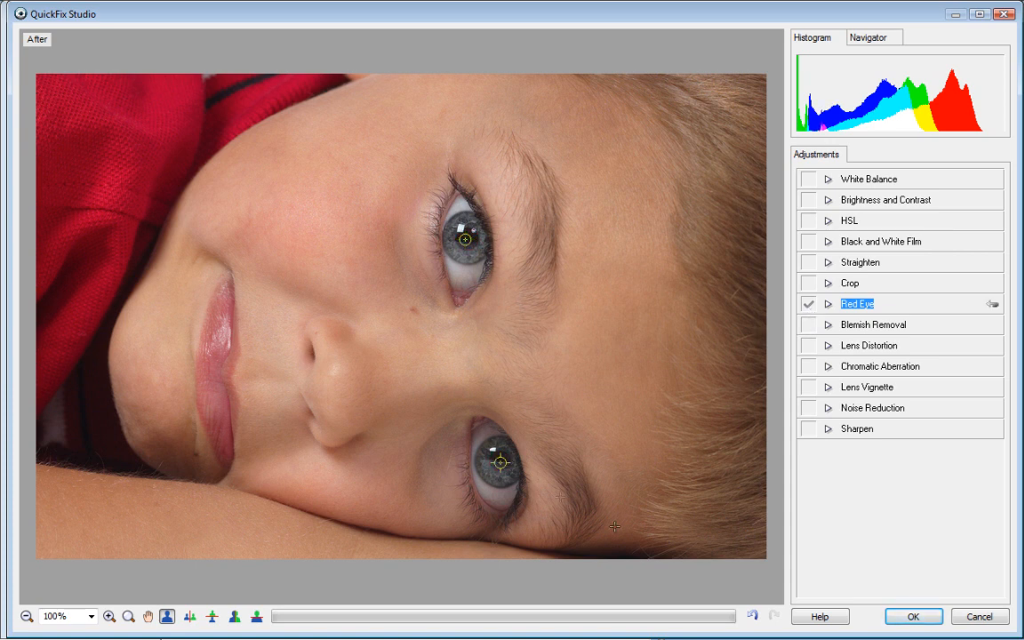
Step: Apply the QuickFix corrections with OK and make 3. Surfing.jpg the active document
{"action": "left_click", "coordinate": [914, 616]}
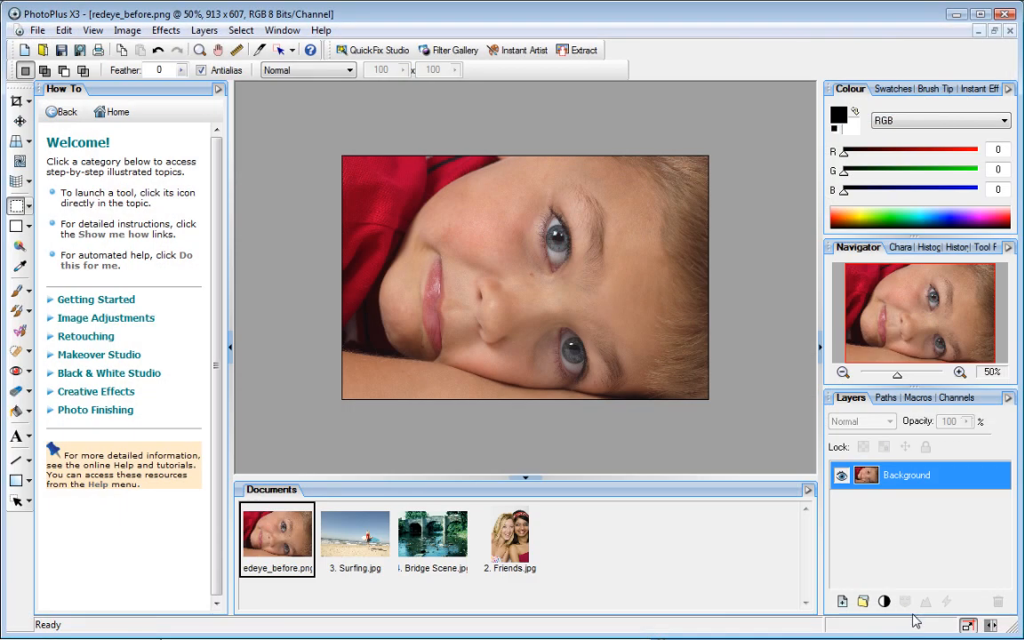
{"action": "mouse_move", "coordinate": [761, 432]}
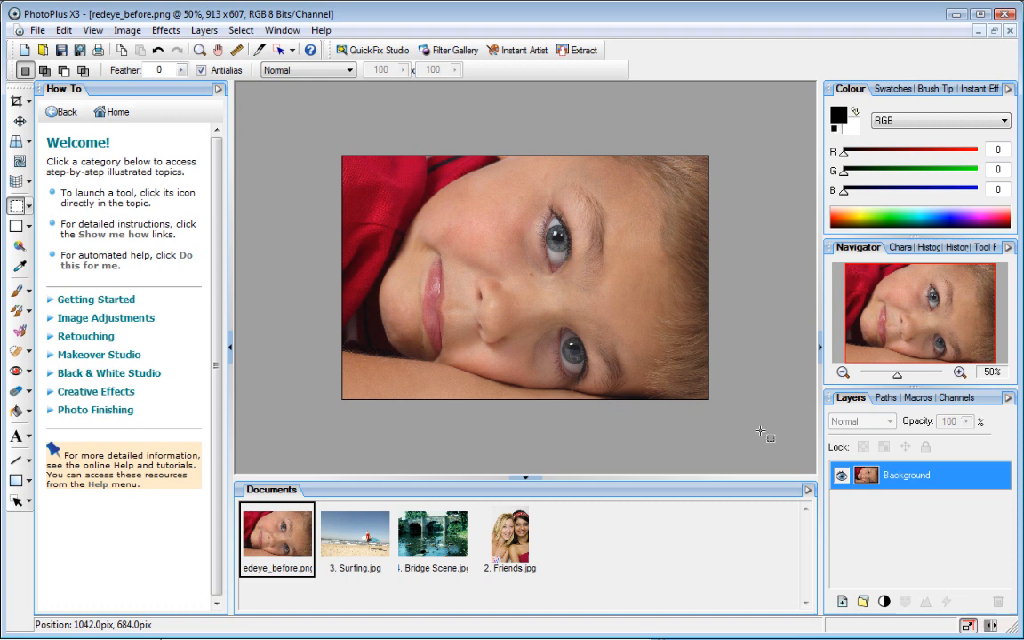
{"action": "mouse_move", "coordinate": [754, 441]}
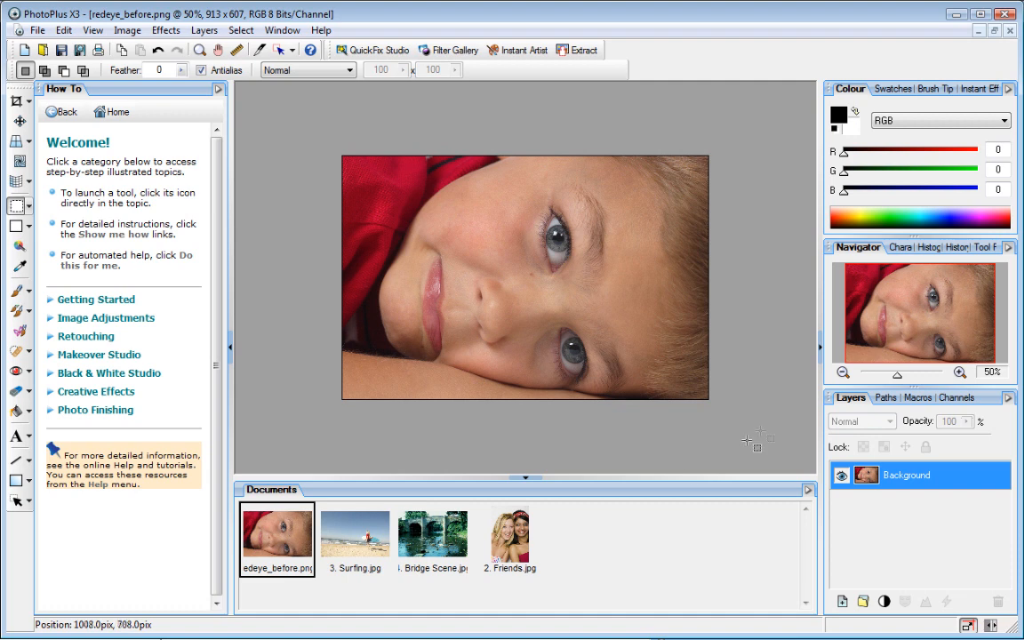
{"action": "left_click", "coordinate": [356, 537]}
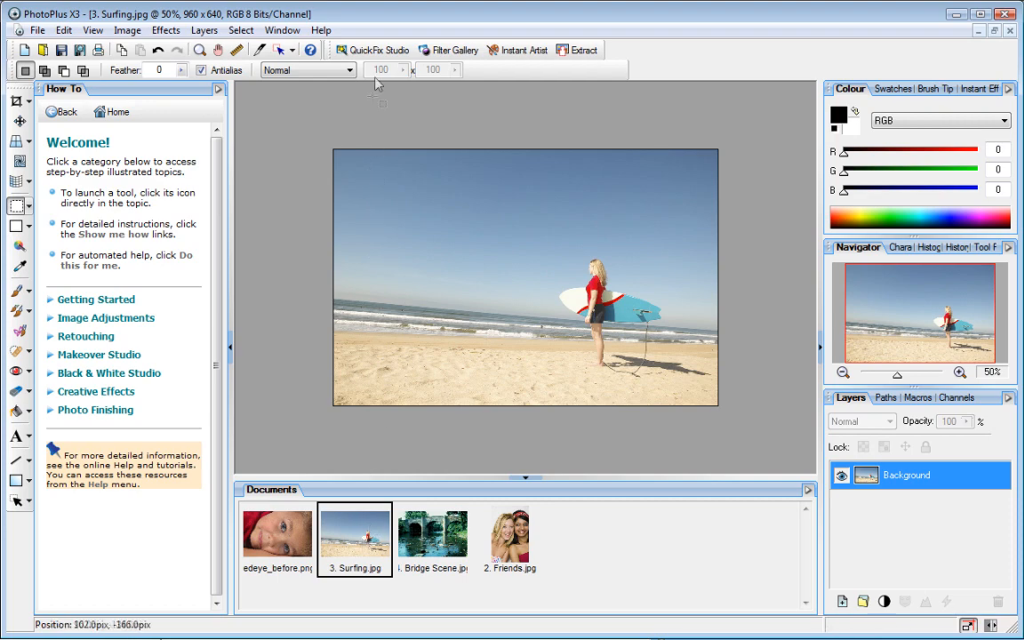
Step: In QuickFix Studio, straighten the surfing photo's horizon and switch on HSL
{"action": "left_click", "coordinate": [374, 50]}
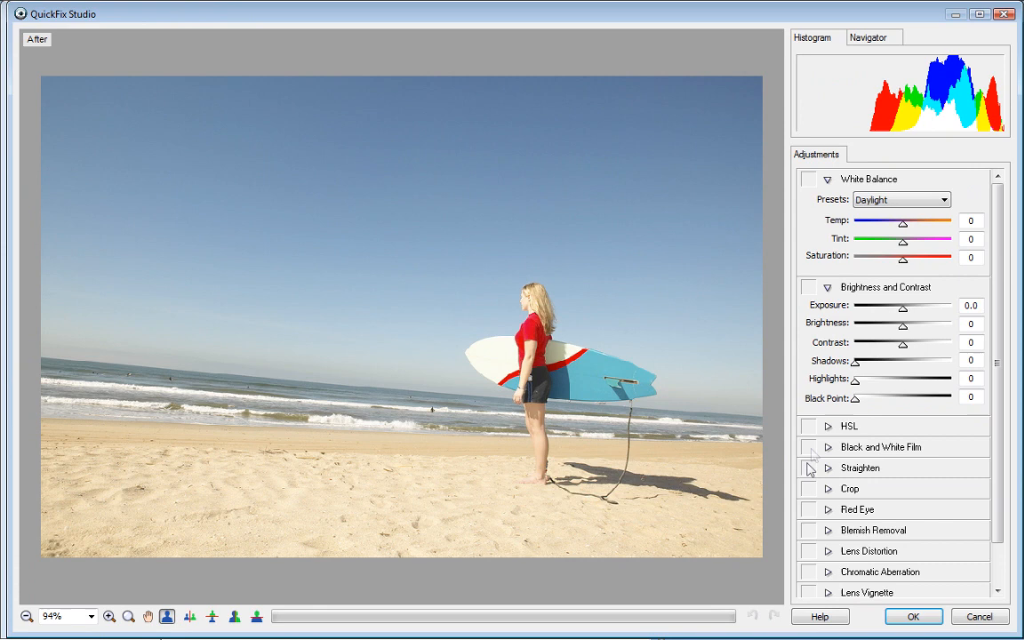
{"action": "left_click", "coordinate": [809, 467]}
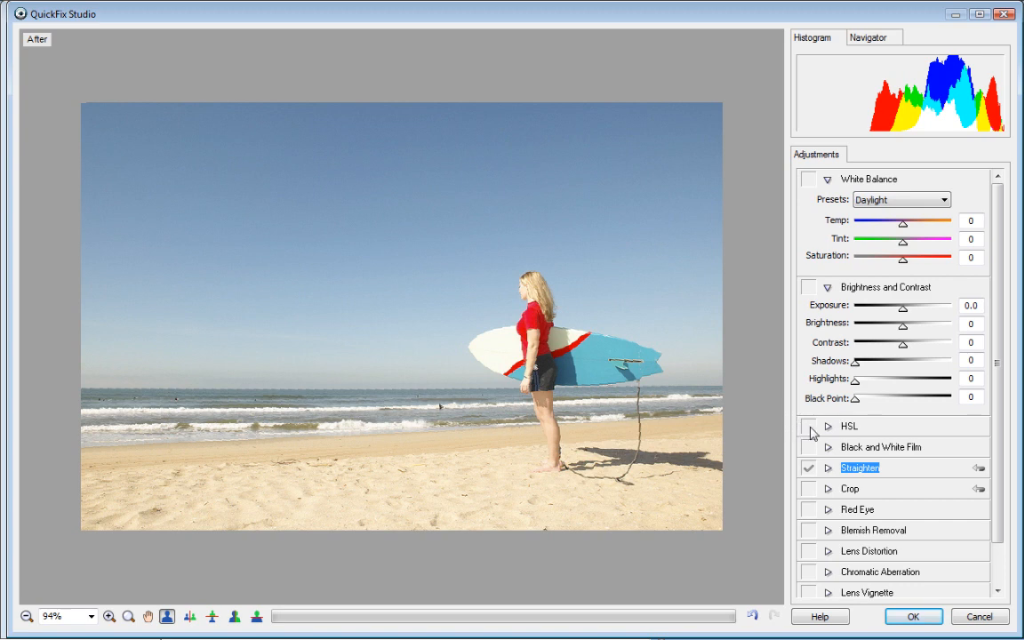
{"action": "left_click", "coordinate": [809, 427]}
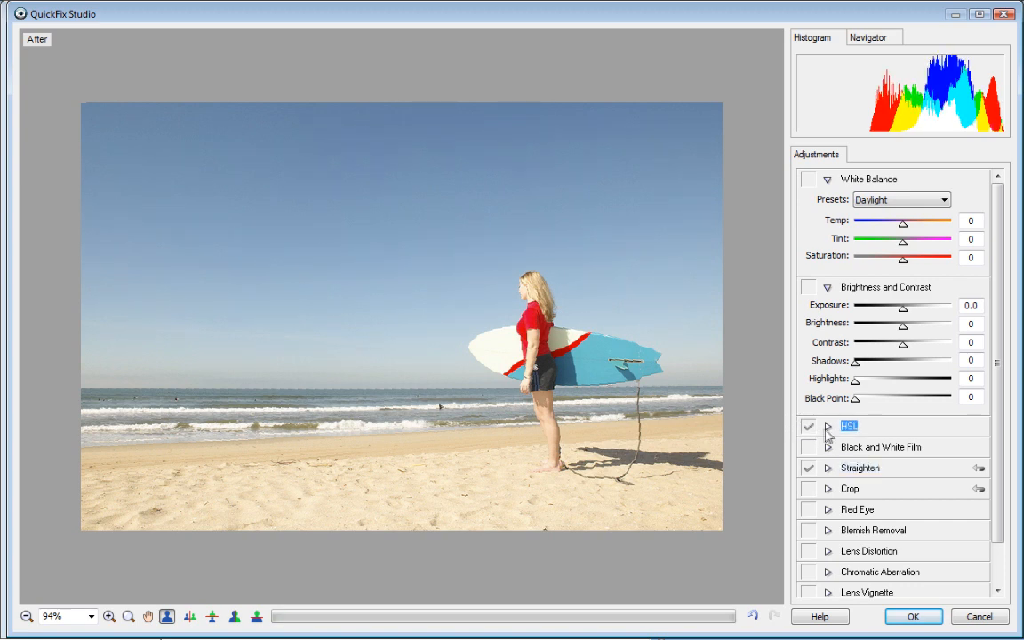
Step: Raise the HSL Reds saturation all the way to 100
{"action": "left_click", "coordinate": [828, 427]}
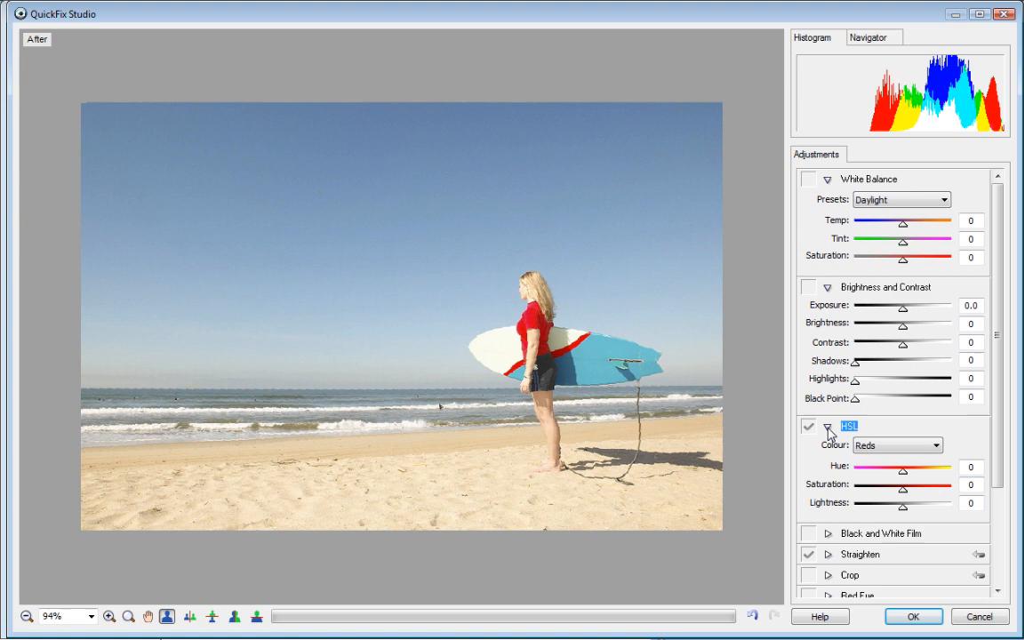
{"action": "left_click_drag", "start_coordinate": [903, 483], "coordinate": [909, 484]}
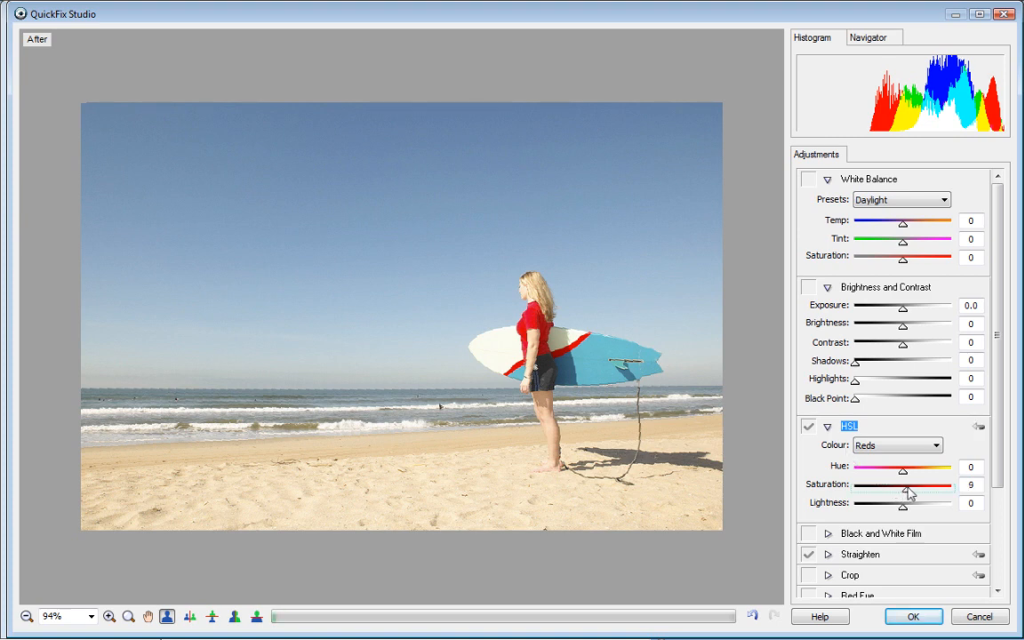
{"action": "left_click_drag", "start_coordinate": [907, 491], "coordinate": [946, 491]}
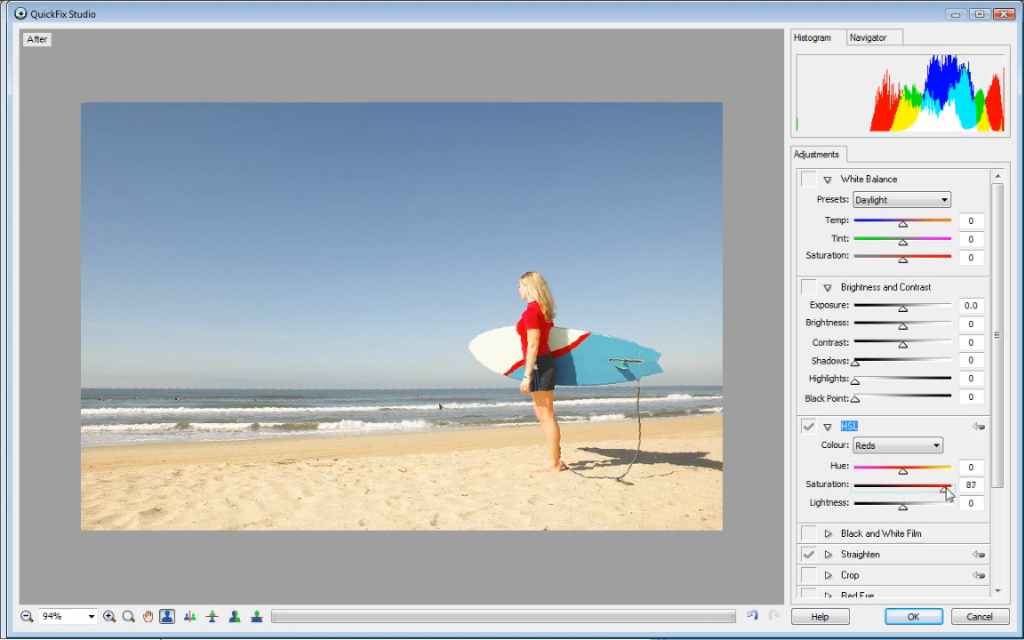
{"action": "left_click_drag", "start_coordinate": [945, 491], "coordinate": [956, 491]}
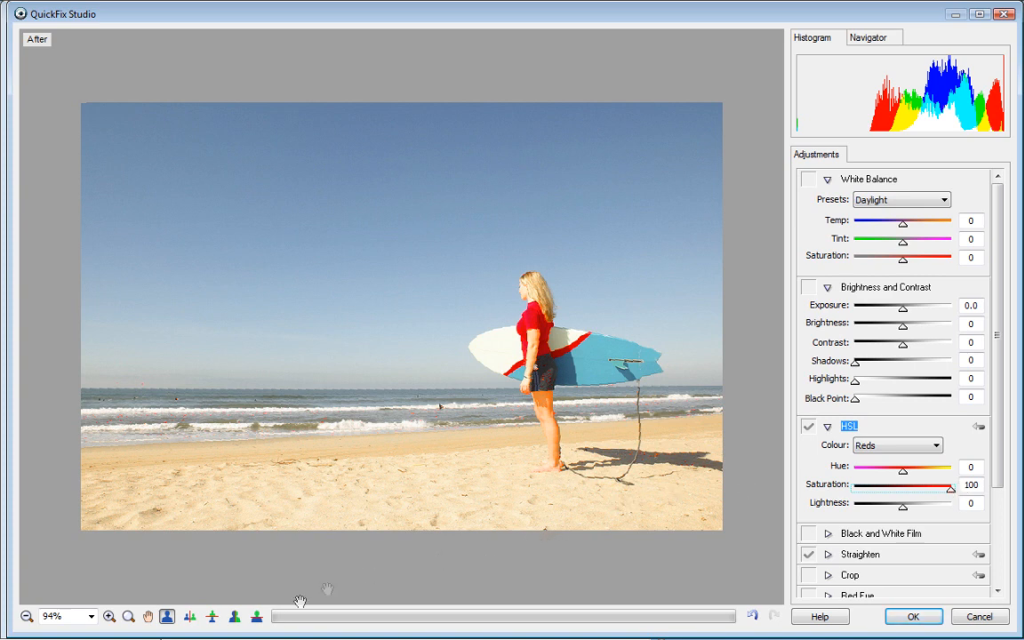
Step: Compare in split before/after view, ease Reds saturation back to 72, and enable Crop
{"action": "left_click", "coordinate": [234, 615]}
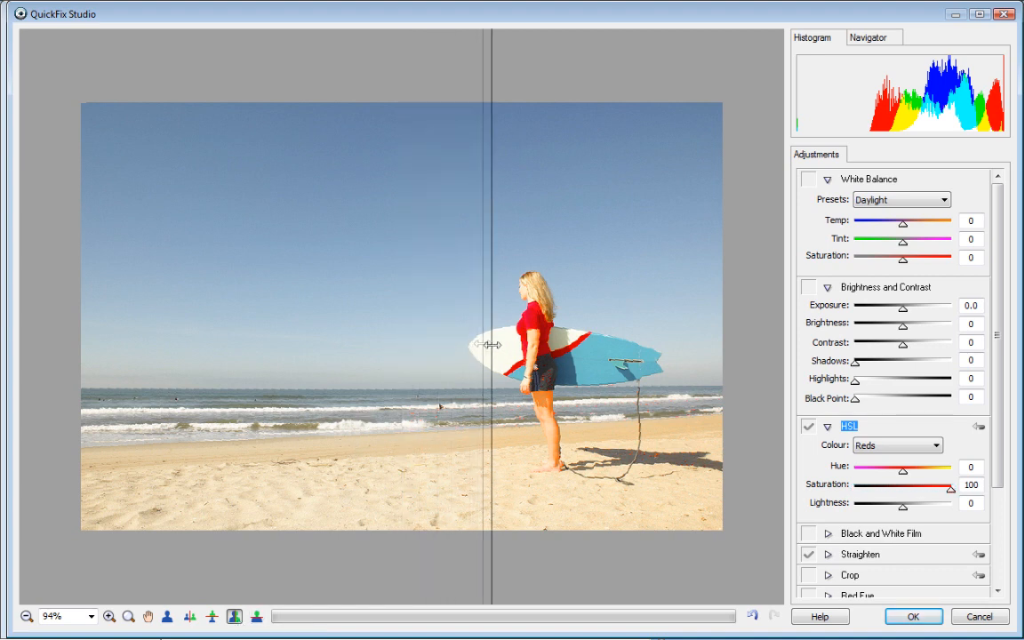
{"action": "left_click_drag", "start_coordinate": [494, 345], "coordinate": [544, 344]}
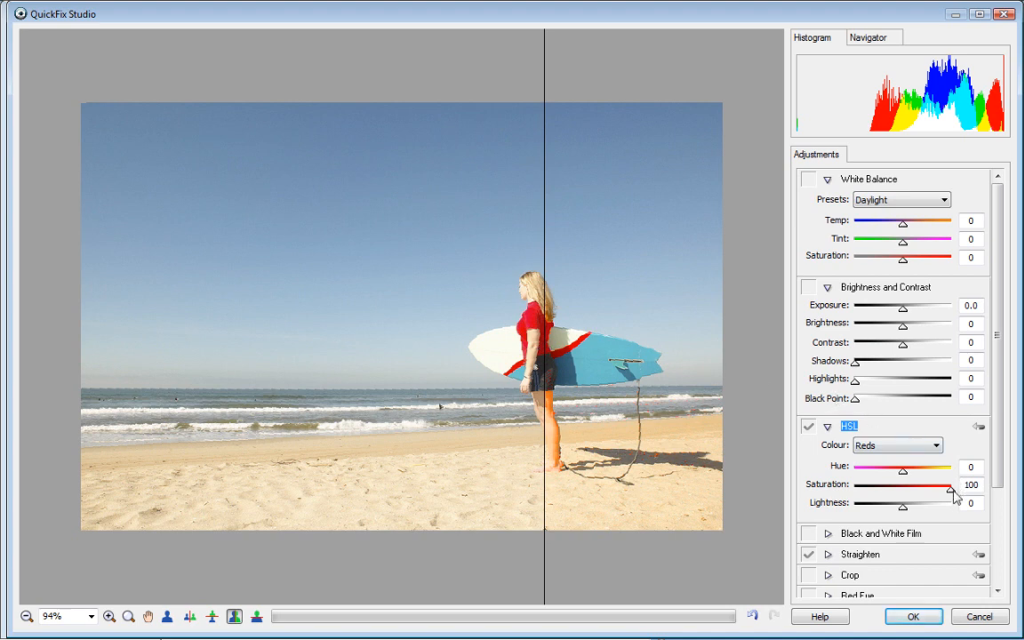
{"action": "left_click_drag", "start_coordinate": [950, 484], "coordinate": [944, 484]}
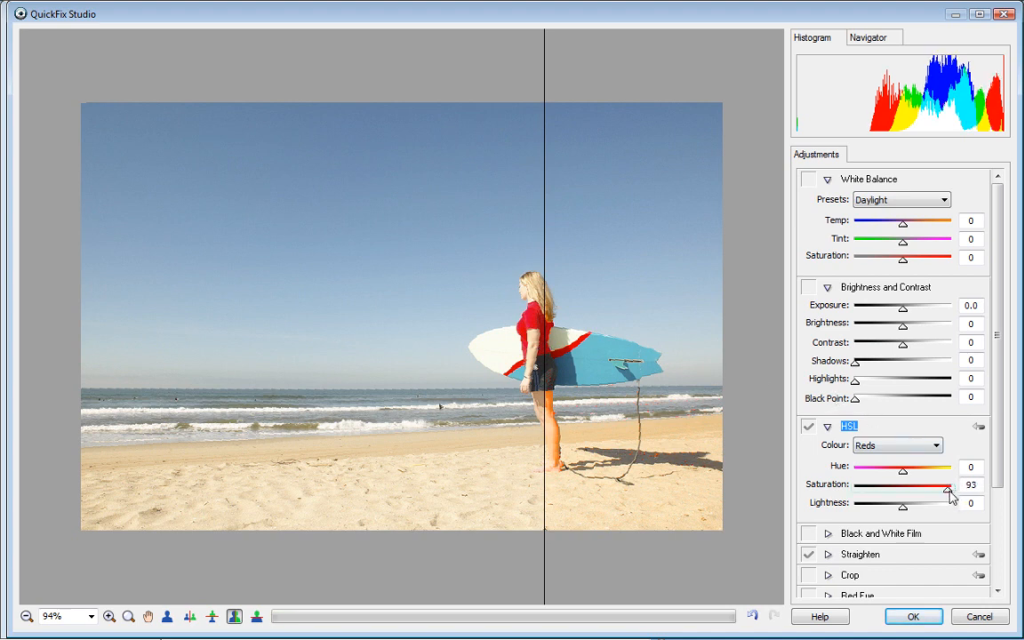
{"action": "left_click_drag", "start_coordinate": [946, 495], "coordinate": [946, 495]}
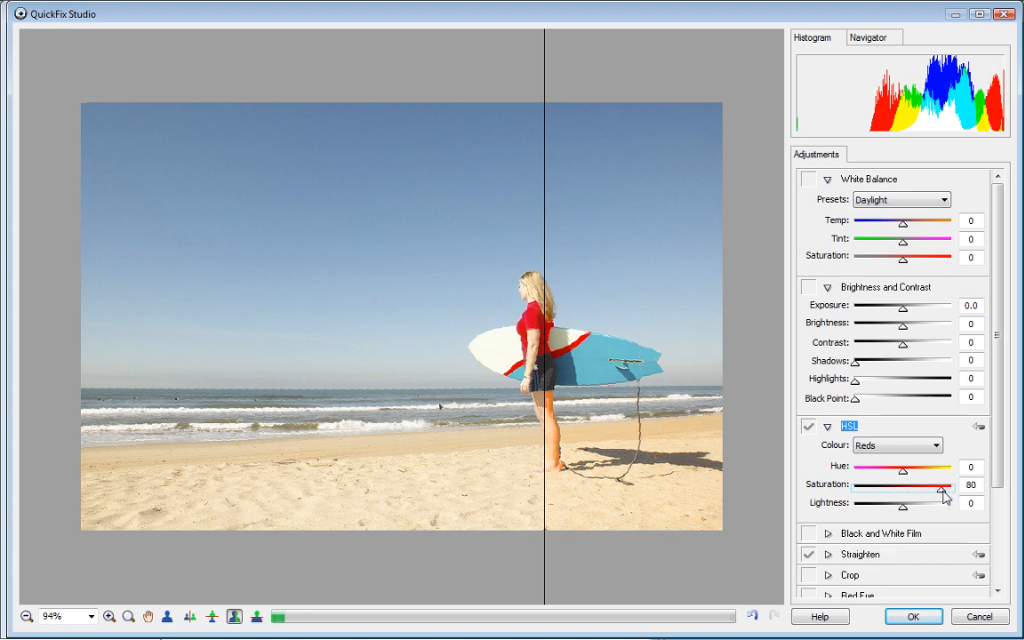
{"action": "left_click_drag", "start_coordinate": [946, 484], "coordinate": [939, 484]}
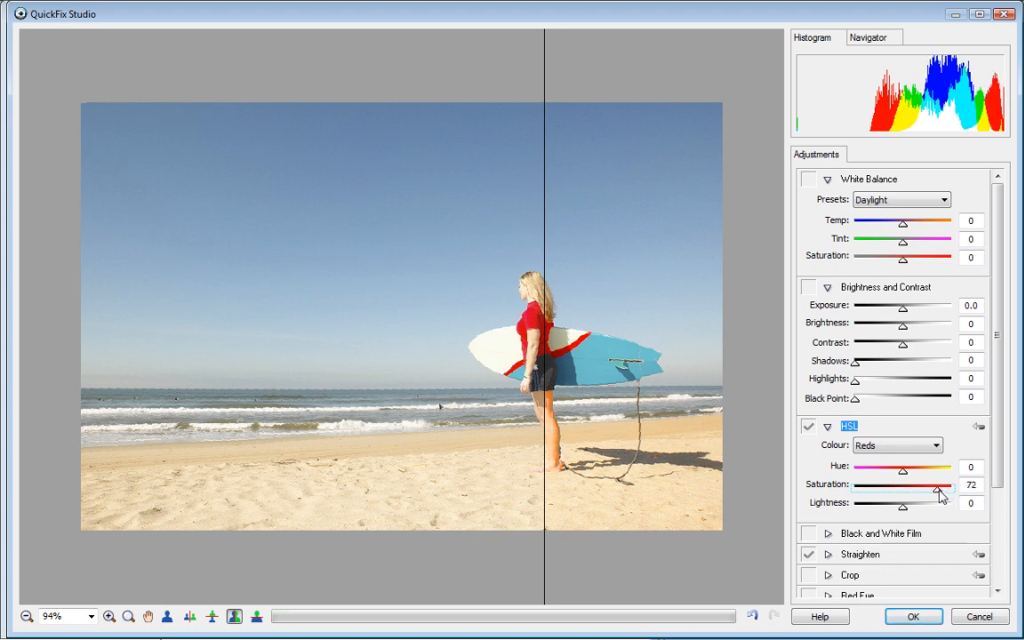
{"action": "left_click", "coordinate": [850, 577]}
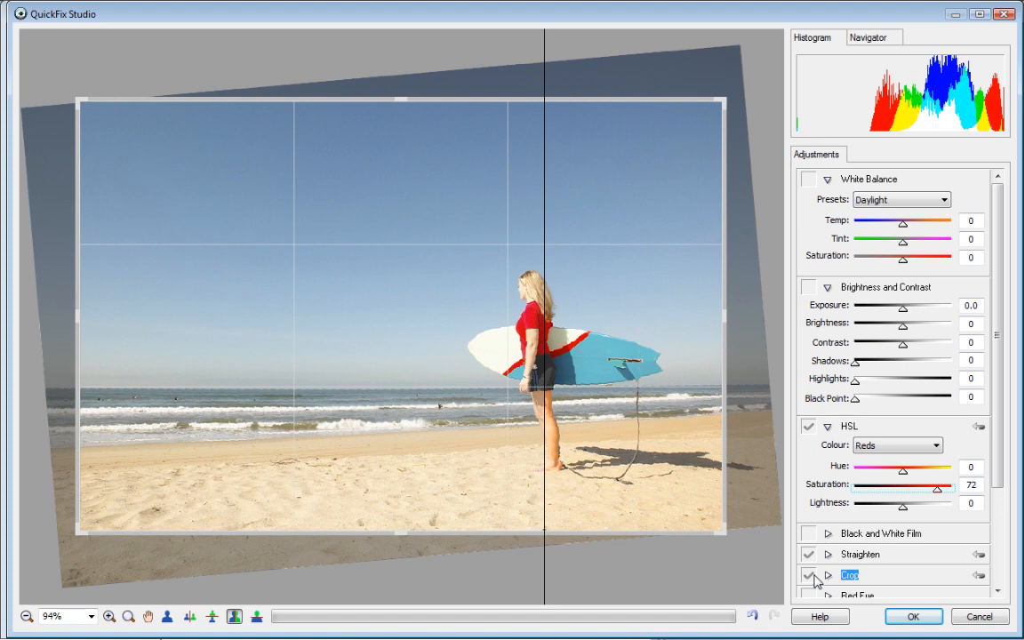
Step: Set the Crop print size to 7 x 5 in and apply all fixes with OK
{"action": "left_click", "coordinate": [828, 576]}
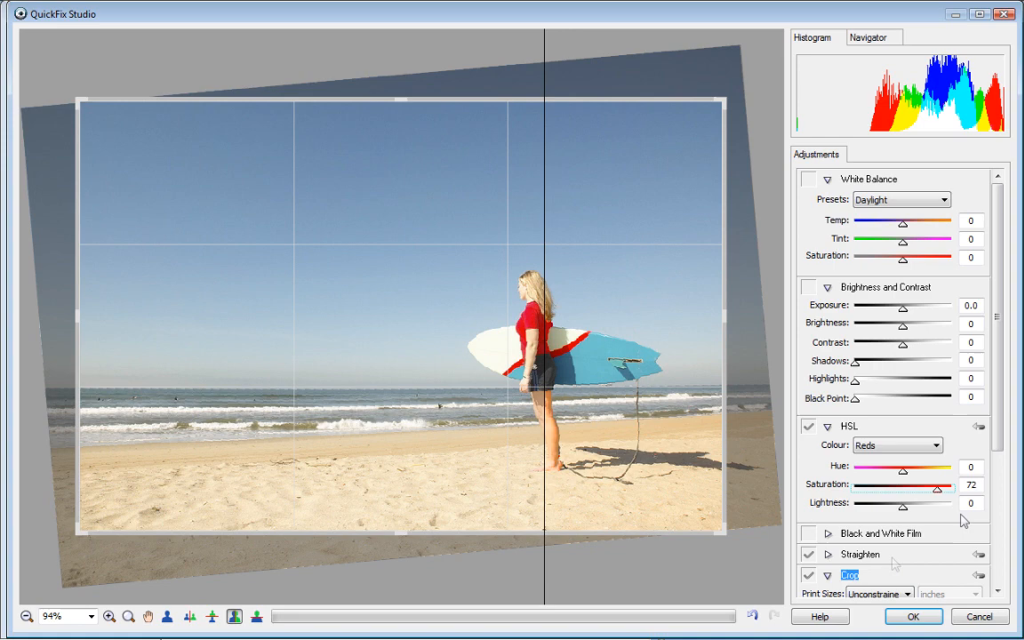
{"action": "scroll", "scroll_direction": "down", "scroll_amount": 3}
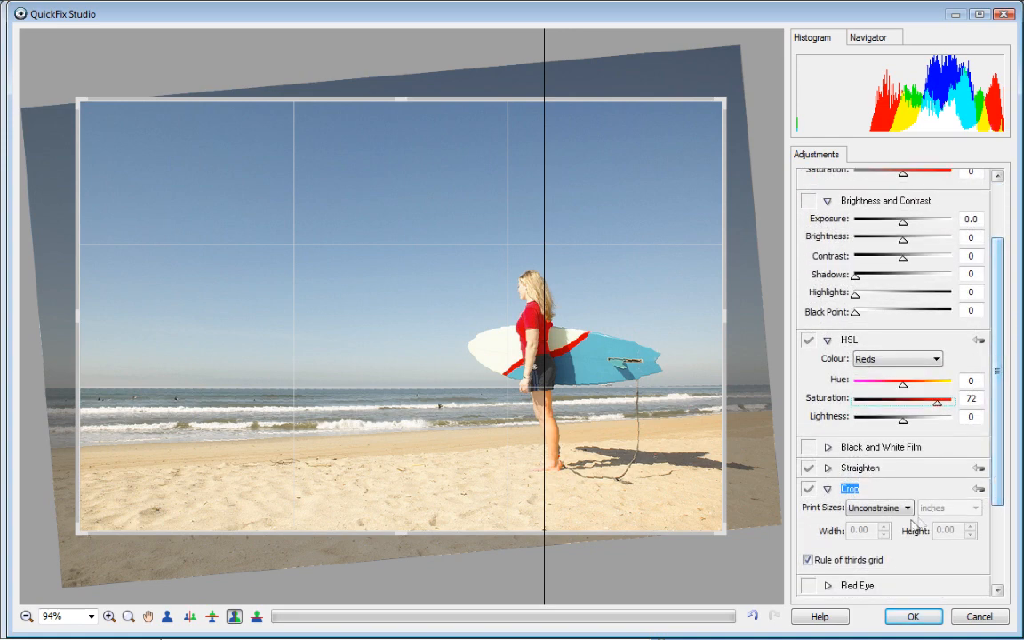
{"action": "left_click", "coordinate": [906, 509]}
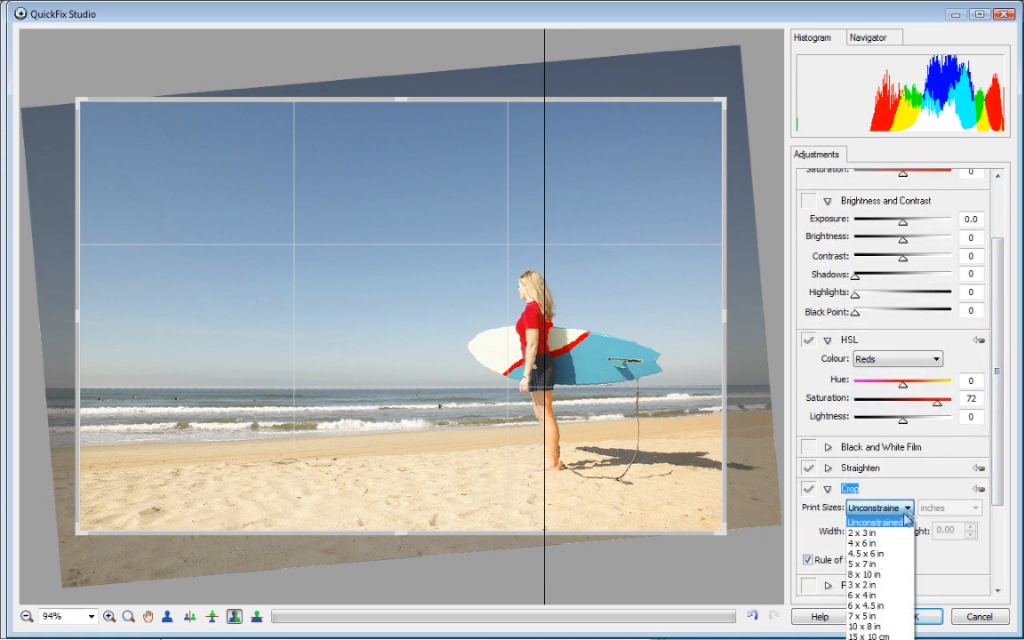
{"action": "left_click", "coordinate": [864, 615]}
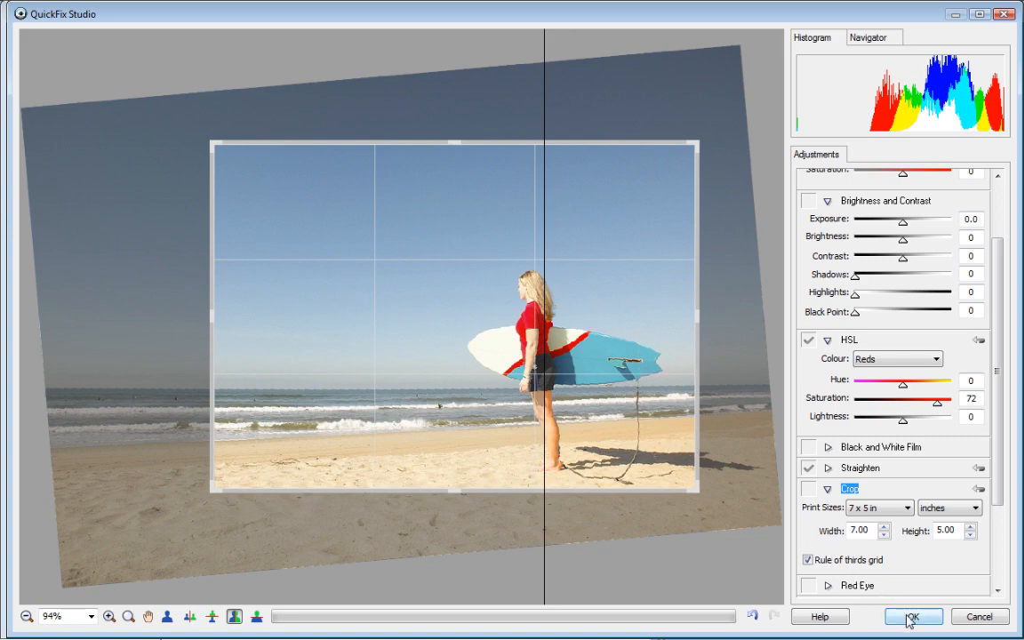
{"action": "left_click", "coordinate": [912, 615]}
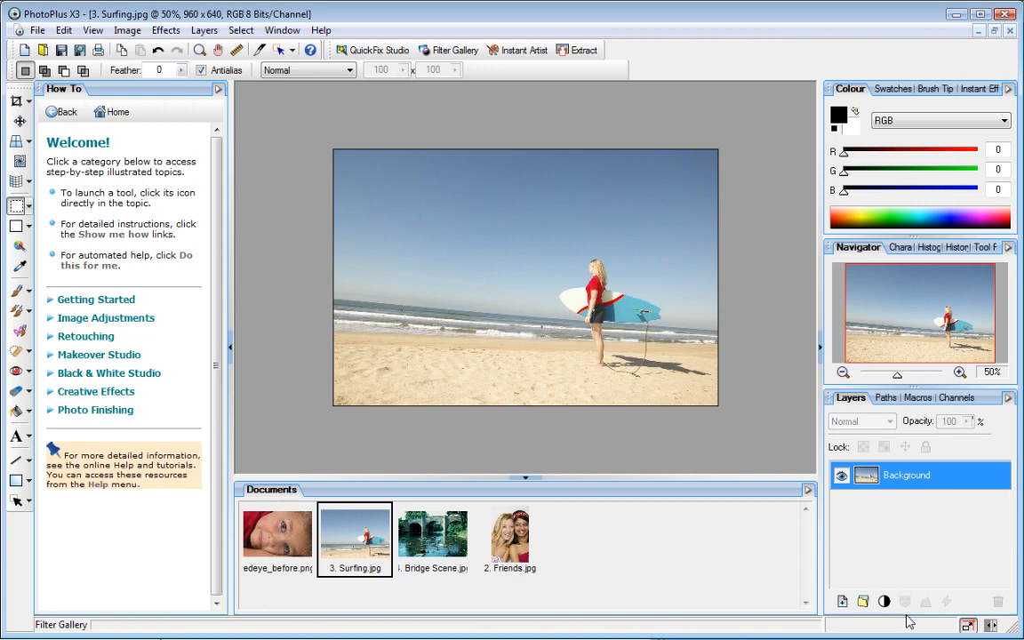